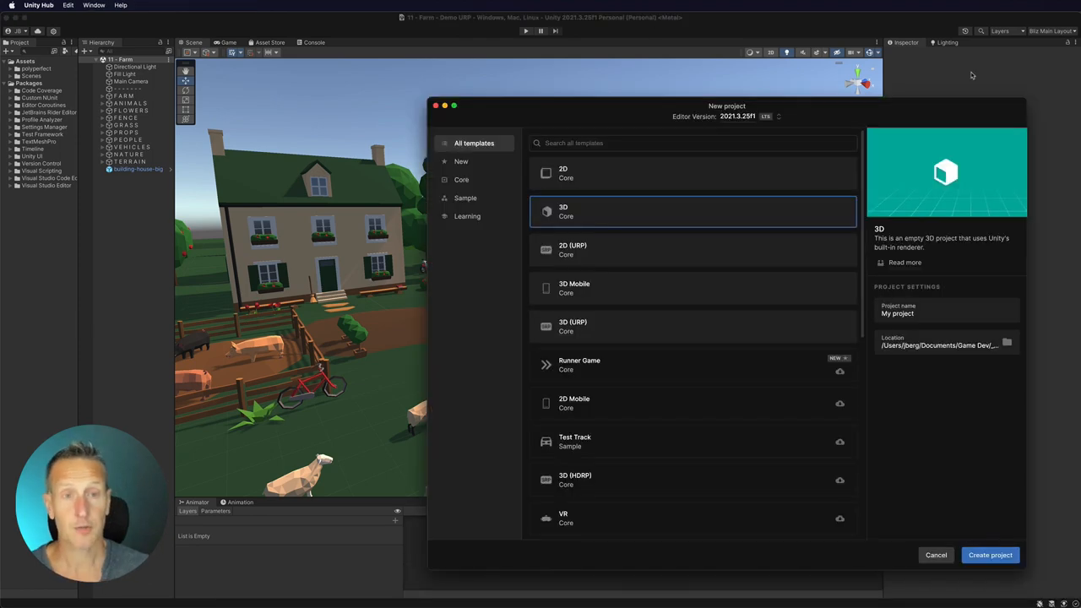
mouse_move(687, 159)
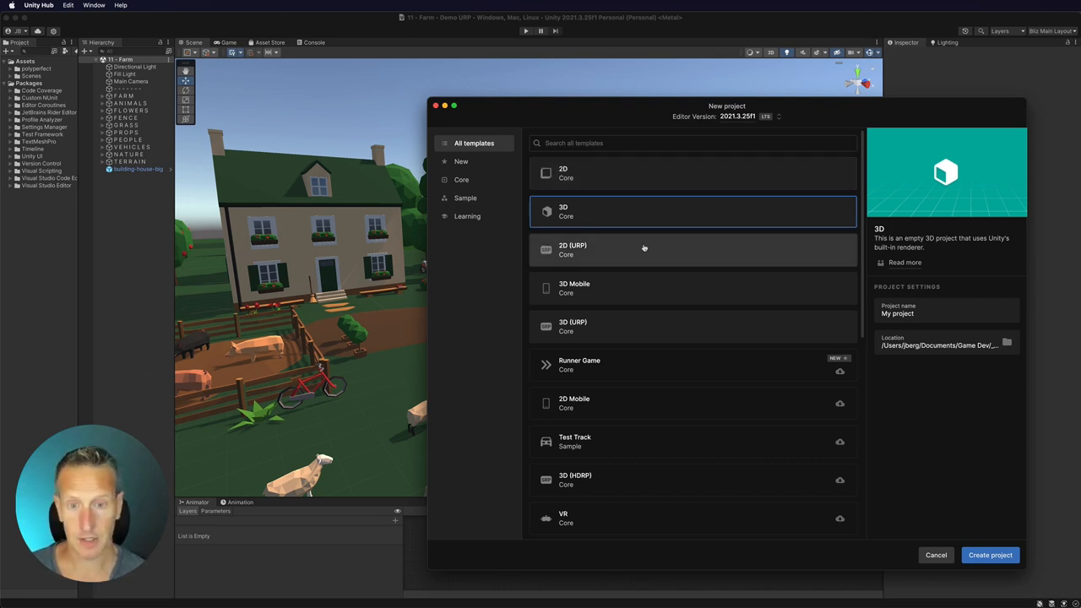
mouse_move(631, 249)
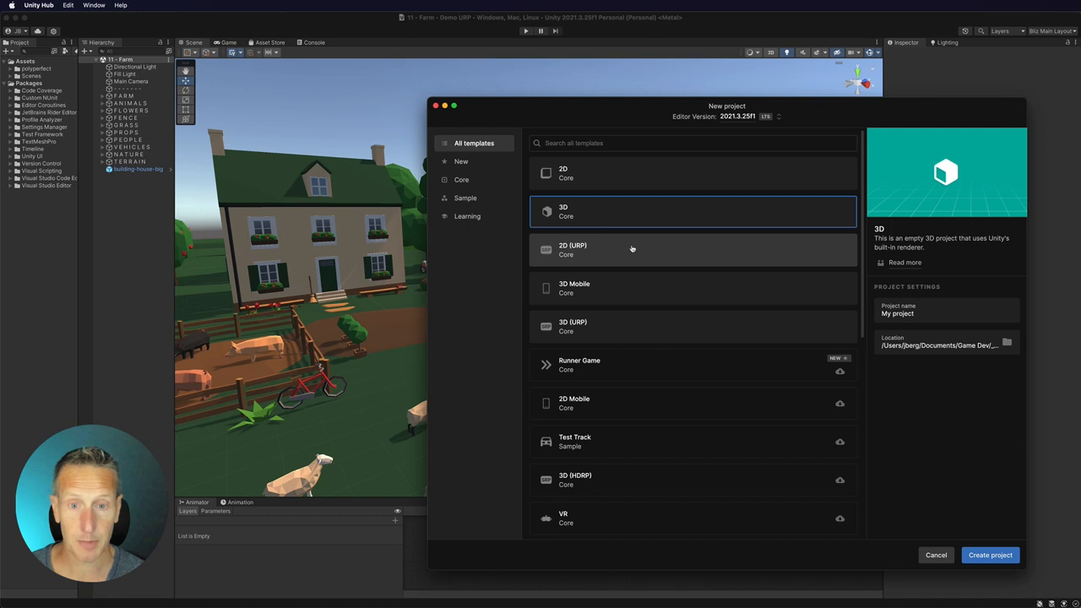
mouse_move(615, 327)
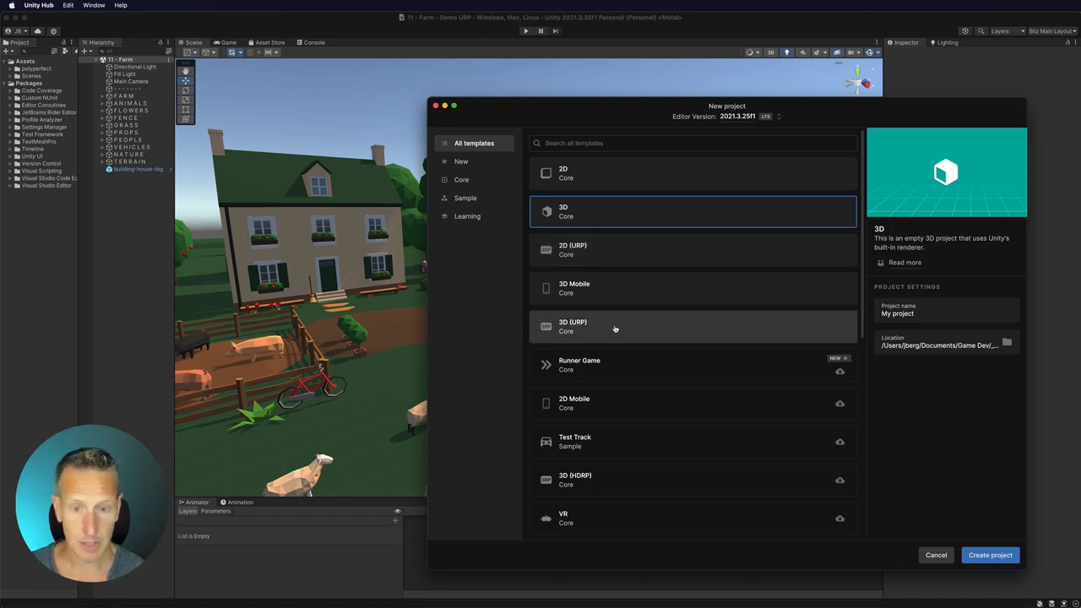
Step: Browse the 2D URP and 3D URP templates, then cancel without creating a project
scroll(down, 3)
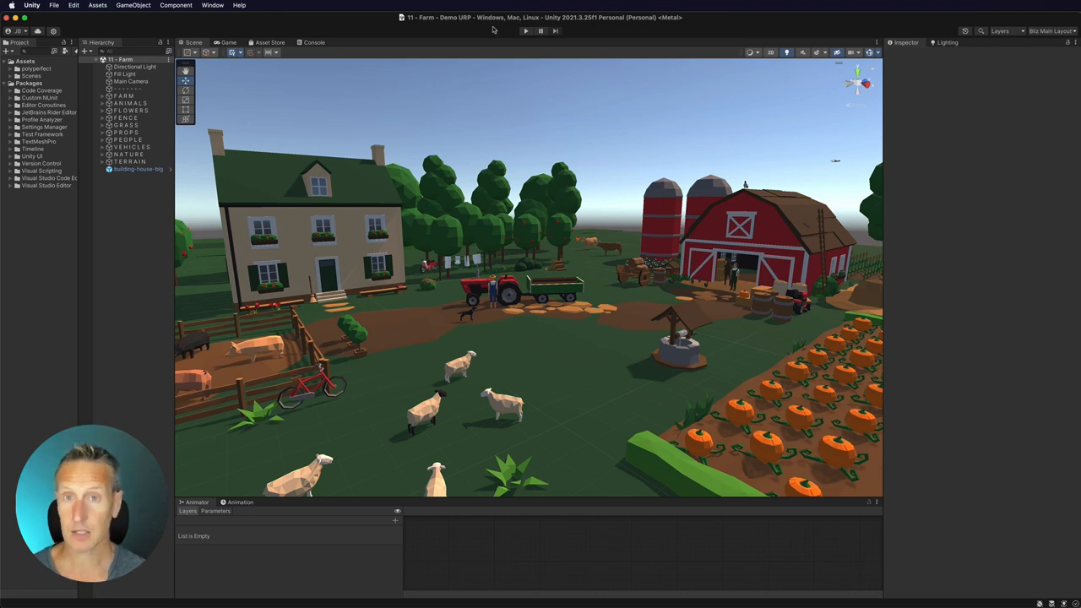
mouse_move(494, 28)
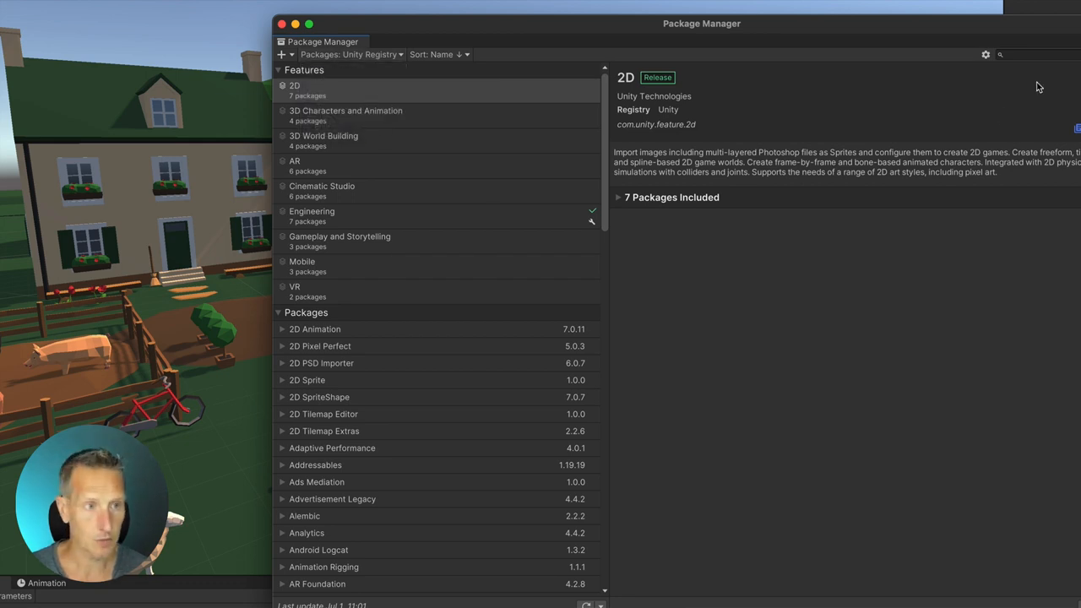
Step: Install Universal RP from the Unity Registry via Package Manager, then start a Settings folder
click(1023, 54)
text(univers)
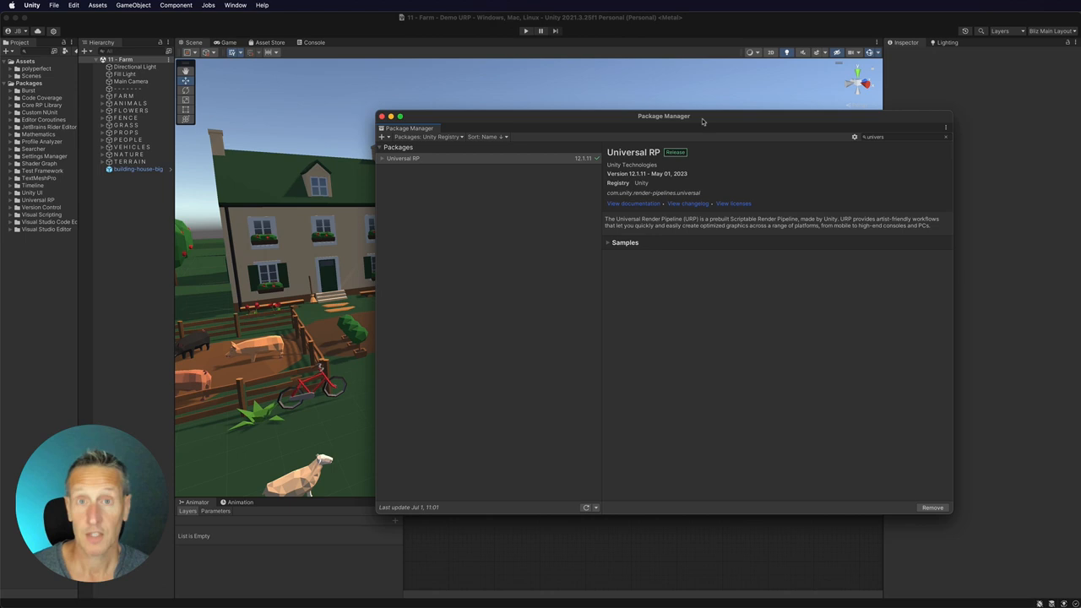
click(384, 116)
text(Set)
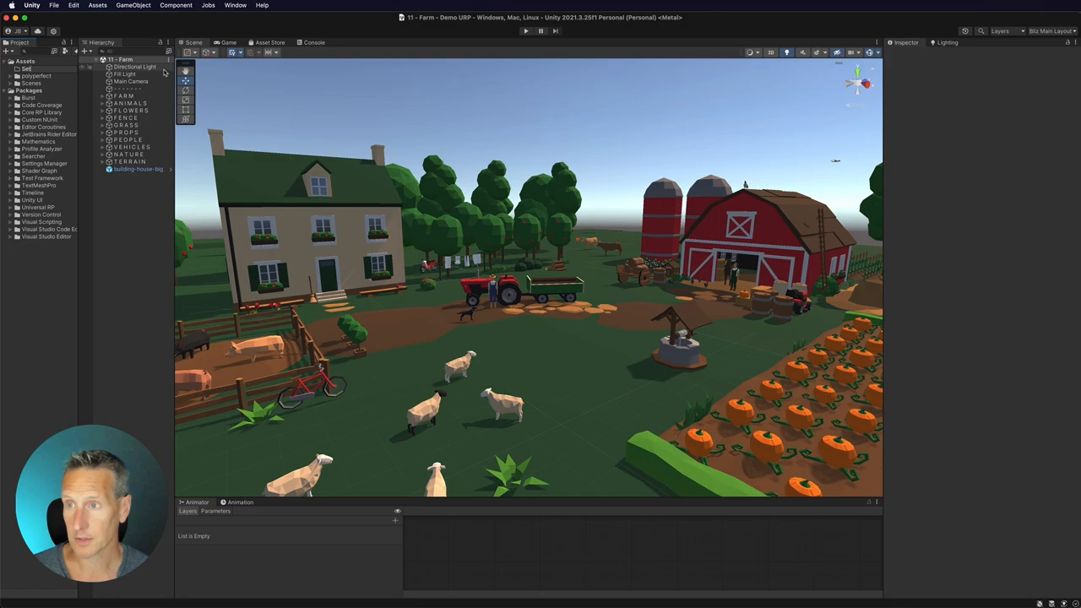
Step: Create a URP Asset with Universal Renderer in the Settings folder
right_click(25, 82)
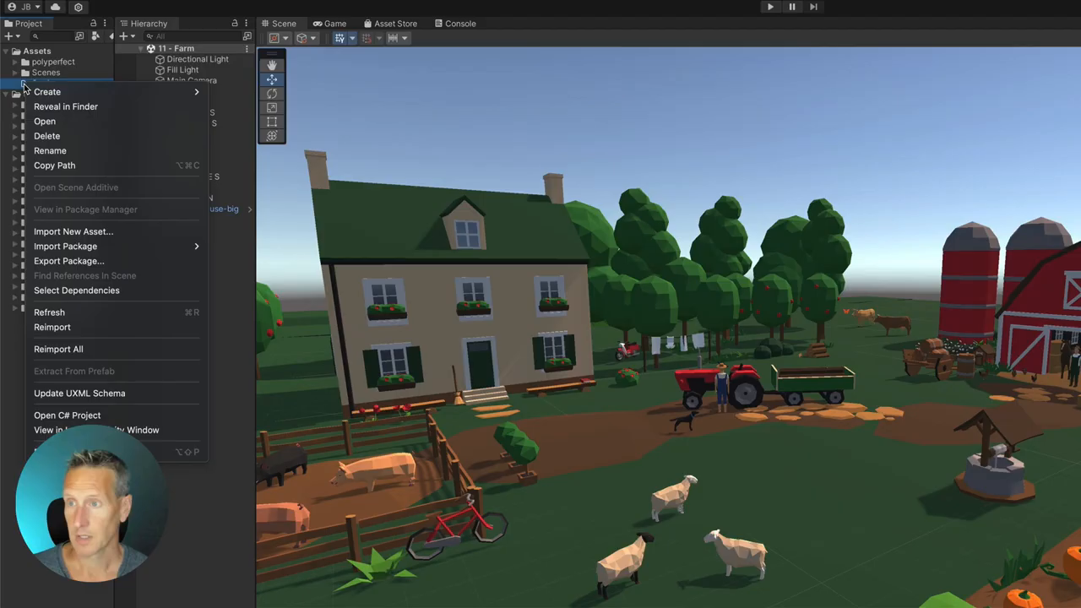
click(48, 91)
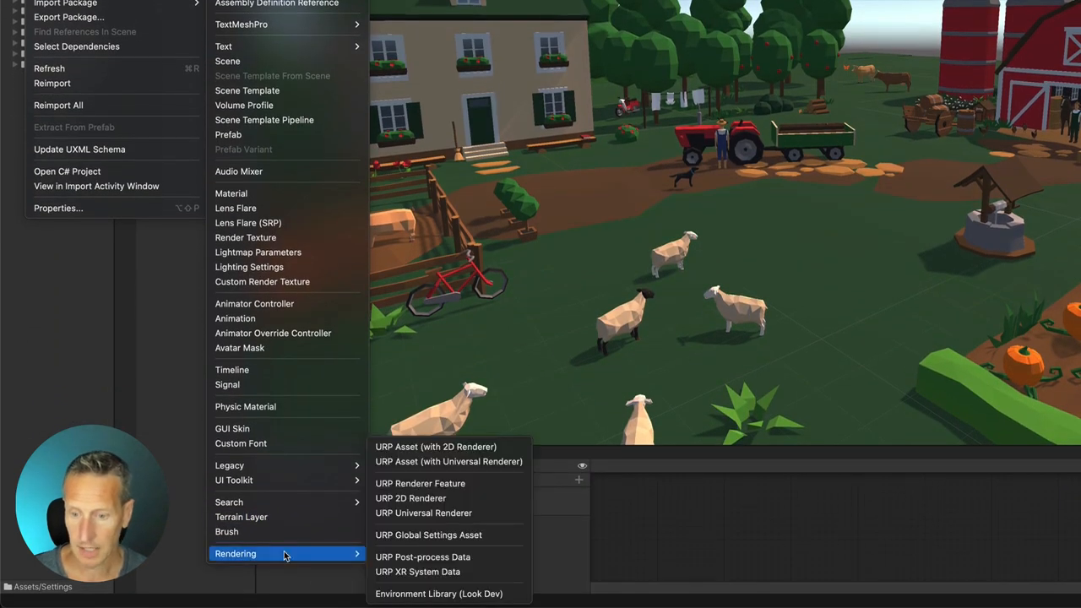
mouse_move(293, 556)
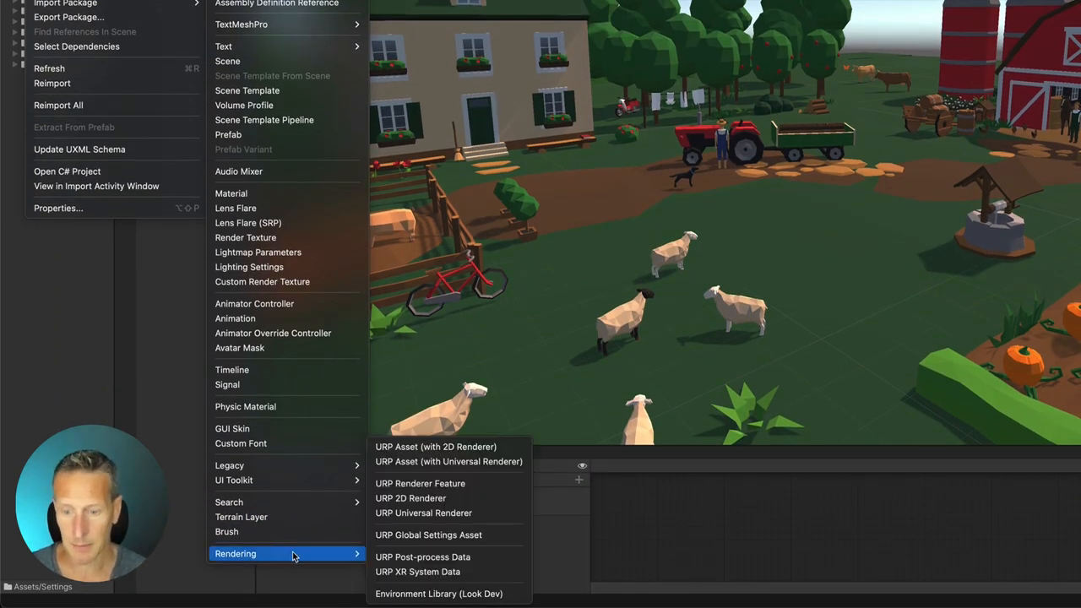
mouse_move(403, 524)
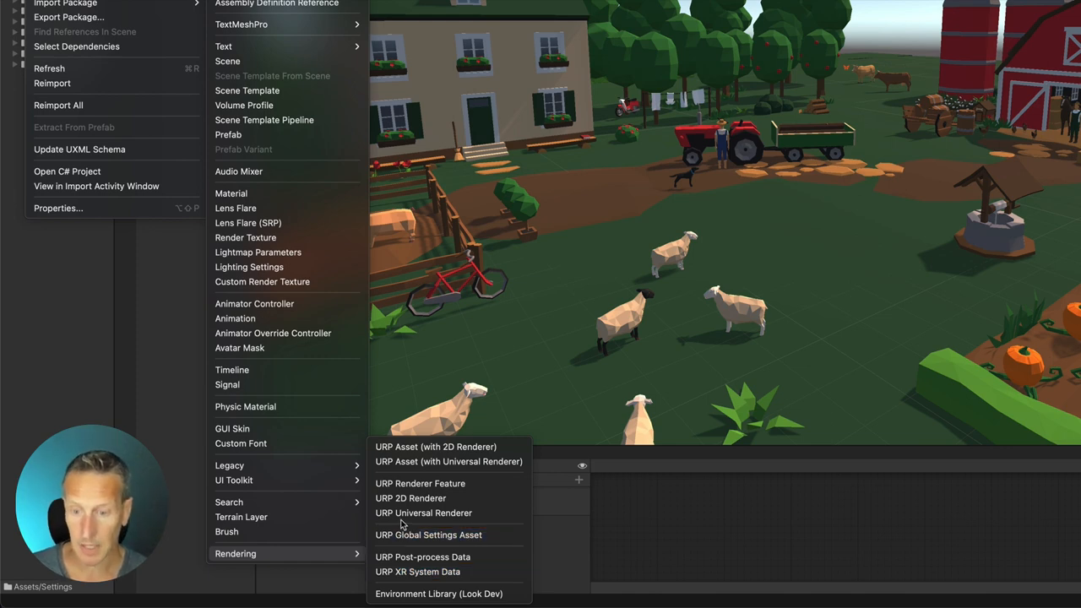
mouse_move(449, 462)
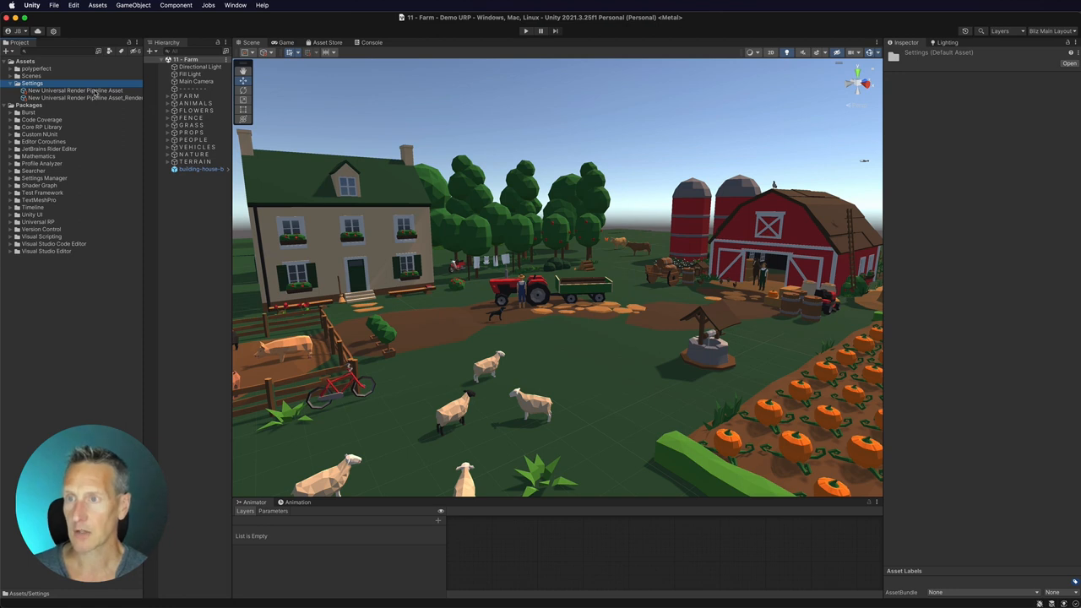
click(74, 90)
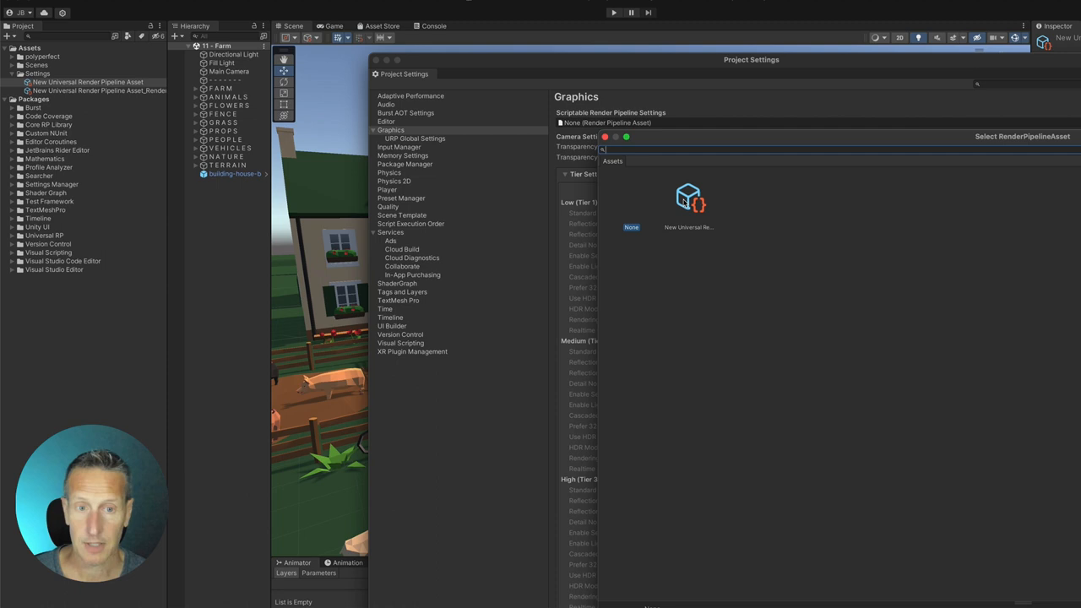
Step: Set Graphics Scriptable Render Pipeline Settings to the new URP asset and confirm
click(689, 226)
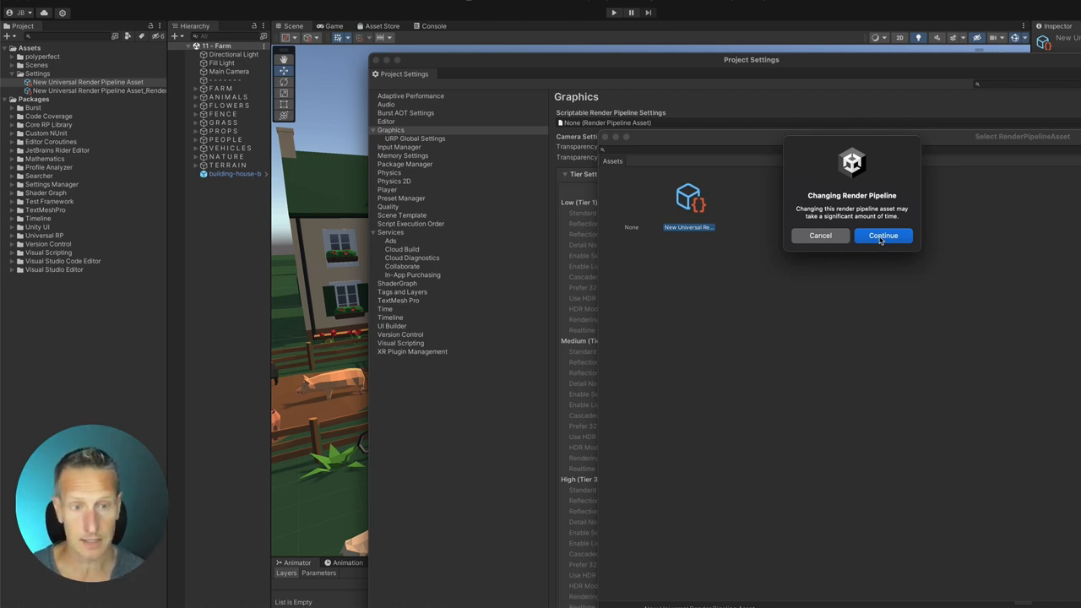
click(883, 236)
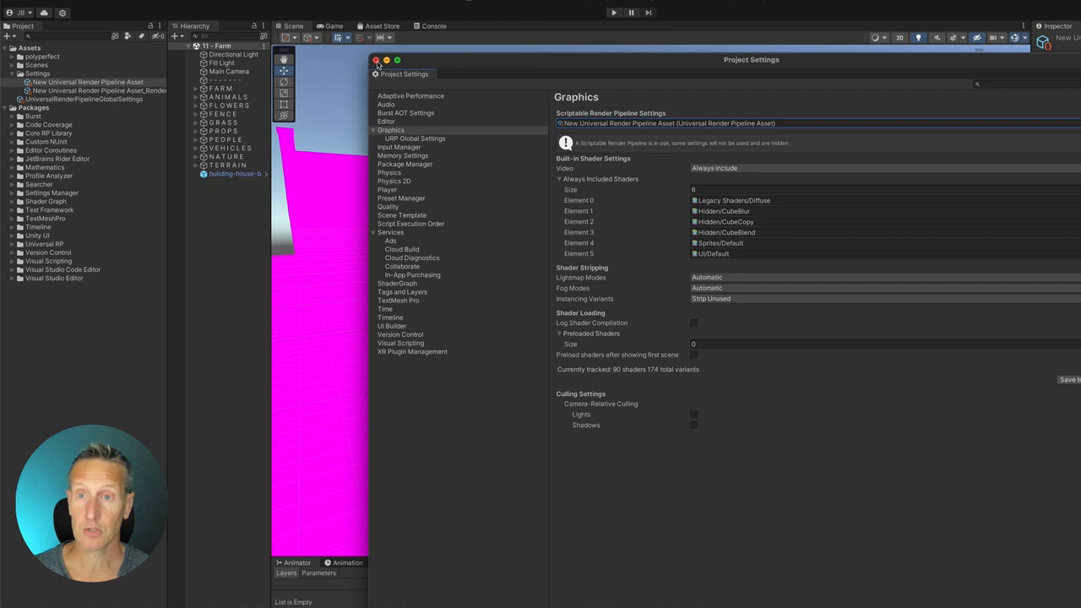
click(377, 60)
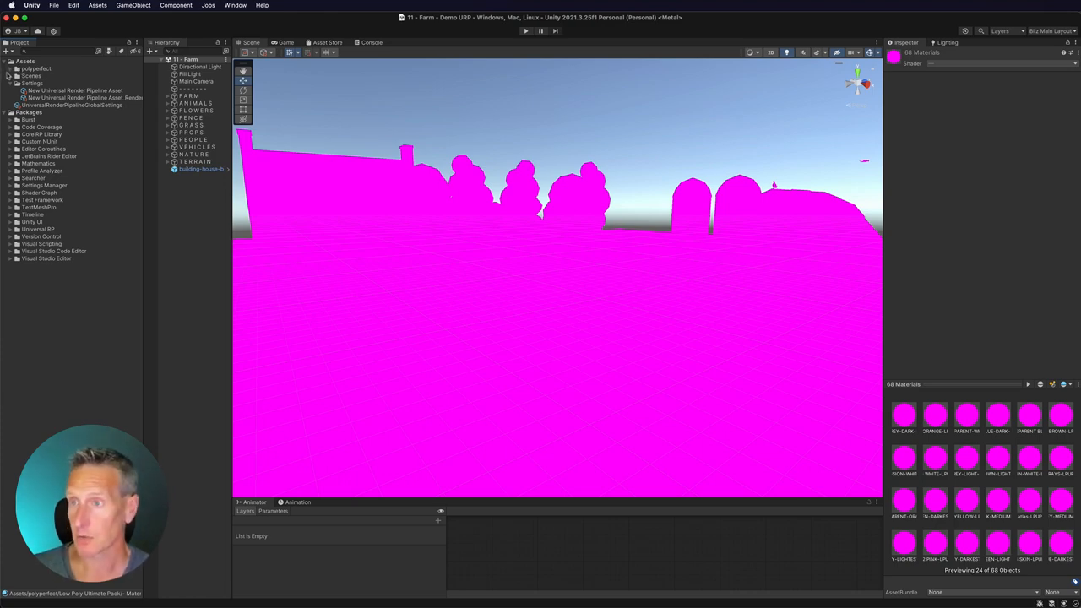
Step: Convert the 68 selected Low Poly Ultimate Pack materials from built-in to URP shaders
click(8, 68)
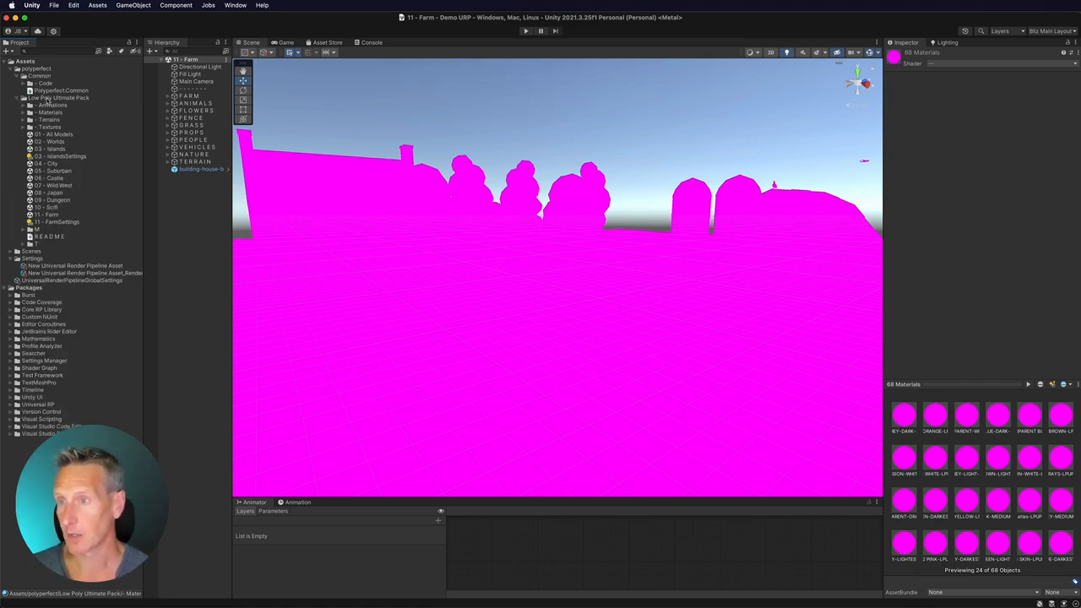
click(50, 112)
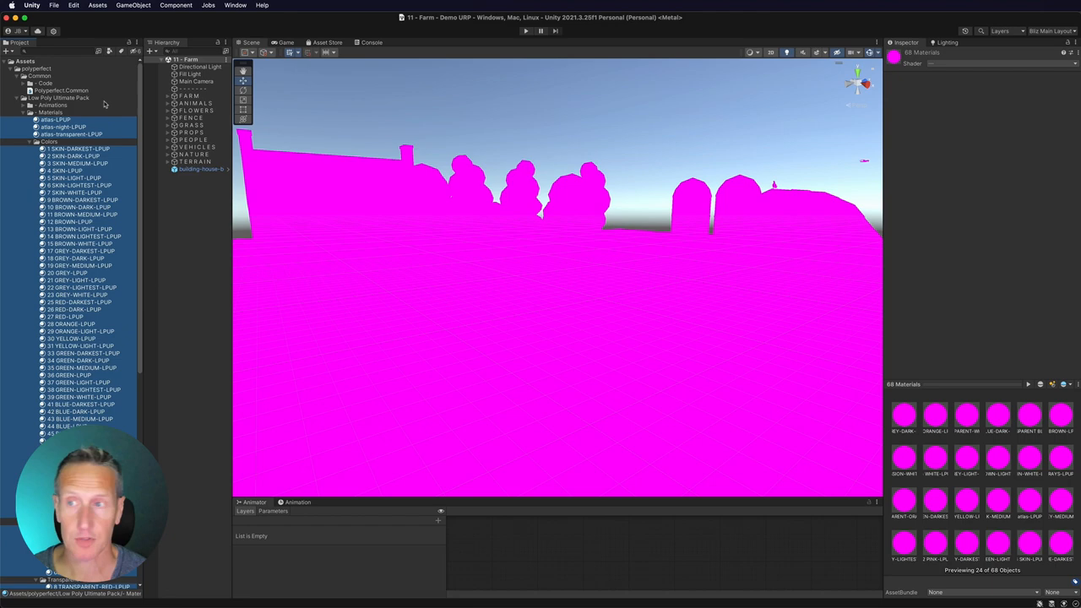
click(74, 5)
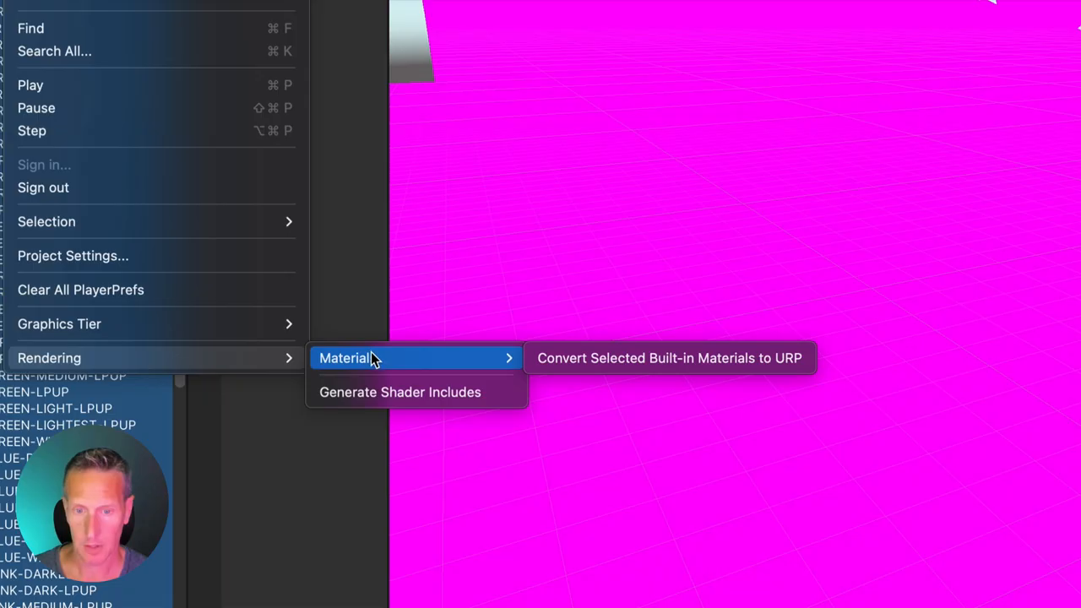
mouse_move(670, 358)
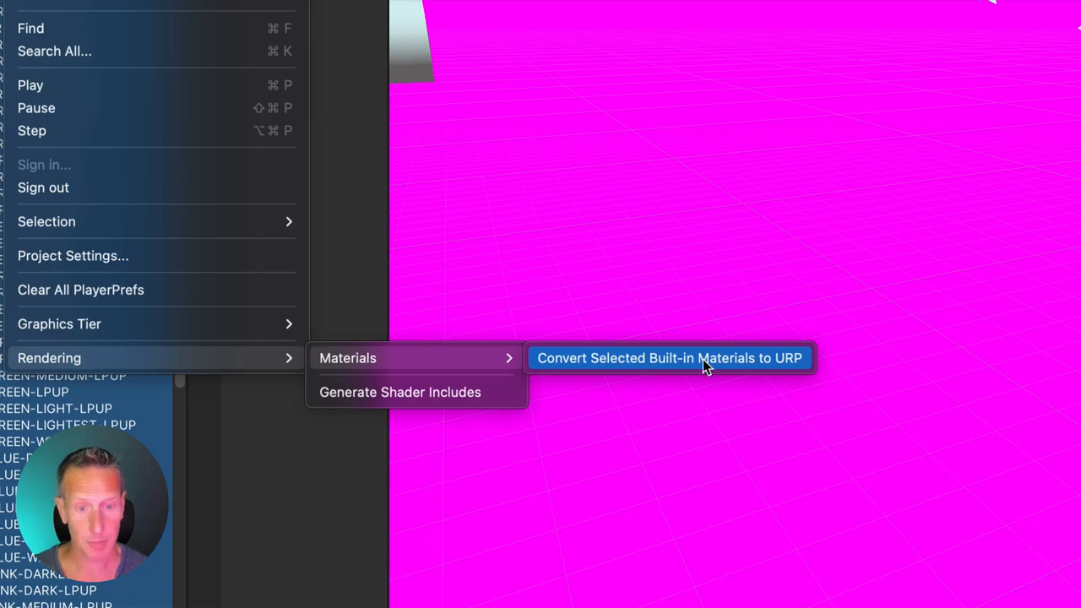
click(669, 357)
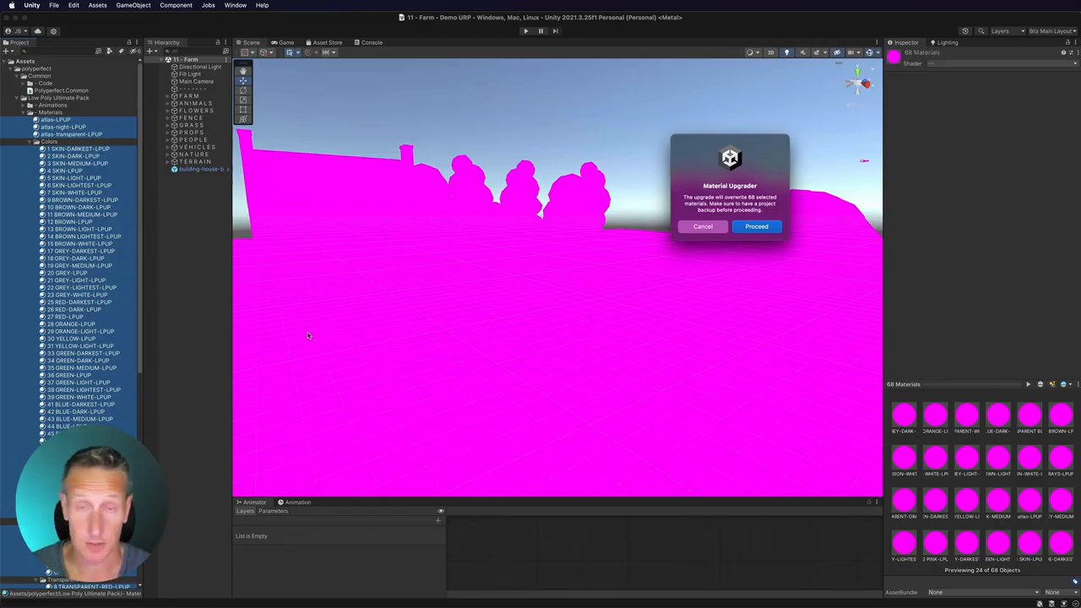
click(756, 227)
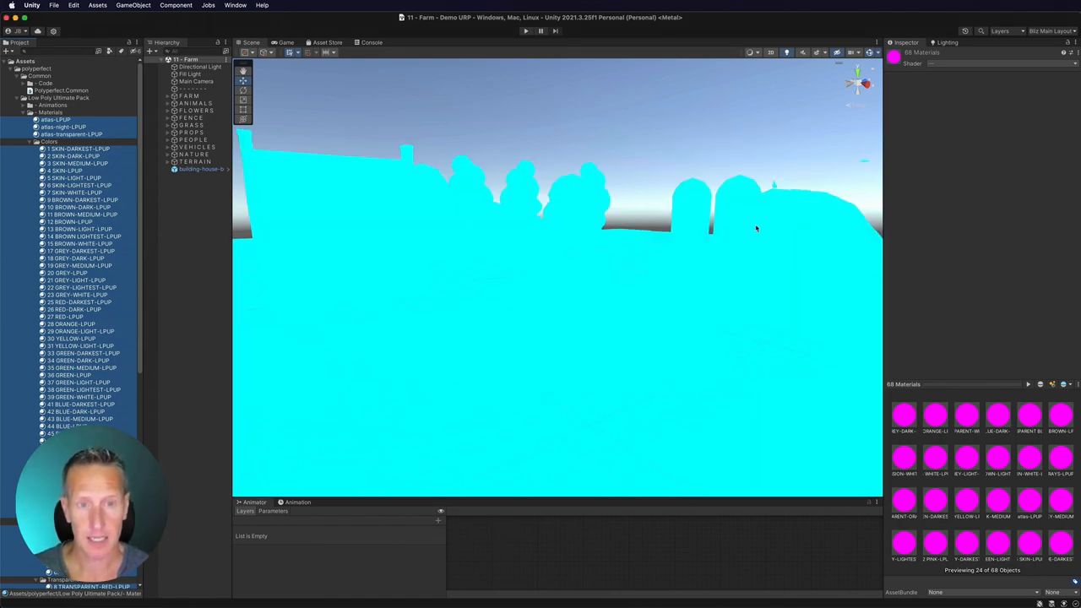
mouse_move(620, 218)
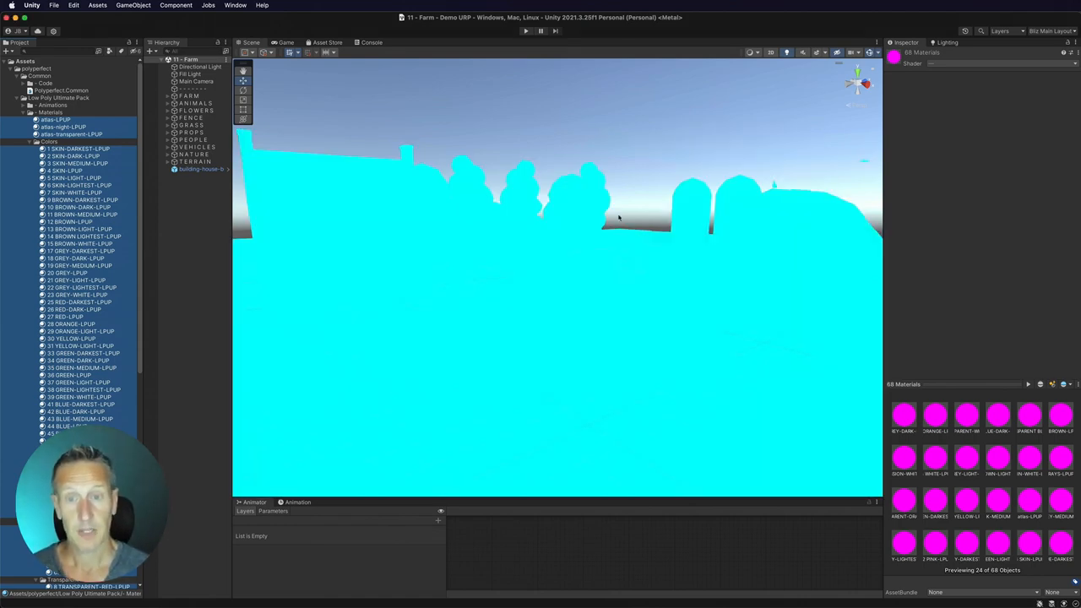